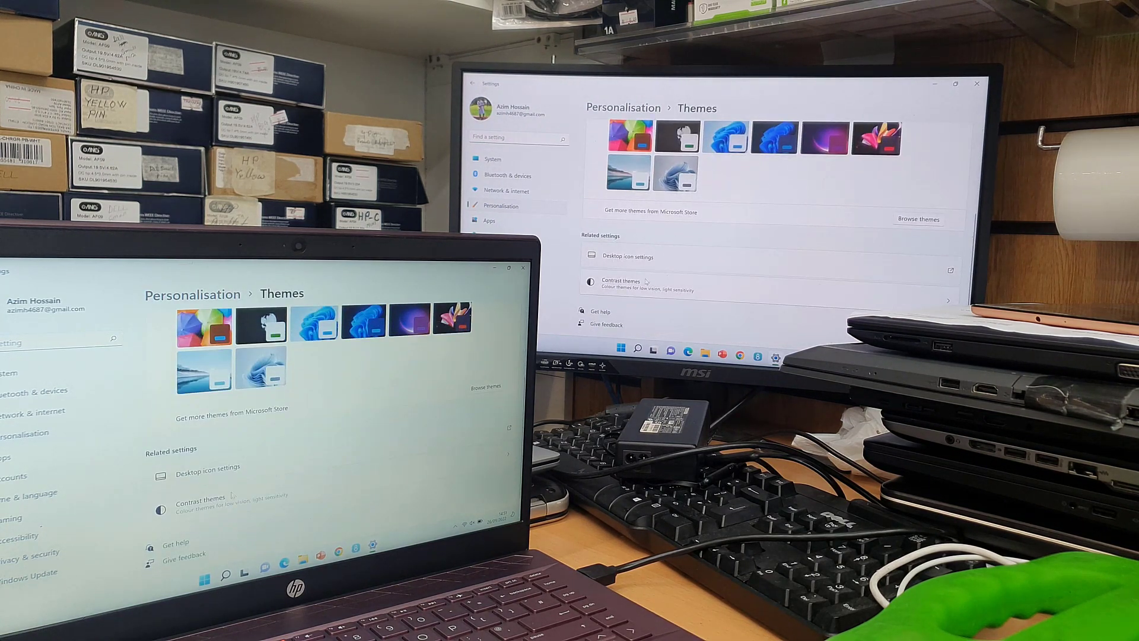
# Step: Bring up Programs and Features with the list of installed programs
pyautogui.click(627, 257)
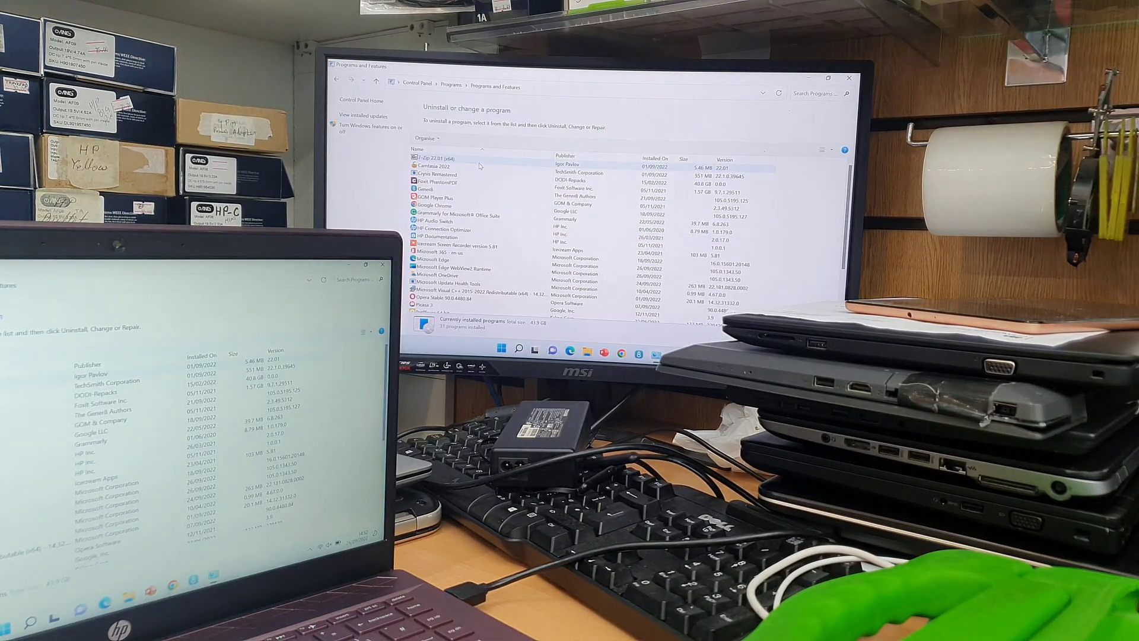
# Step: Scroll down through the installed-programs list to review what is installed
pyautogui.scroll(-3)
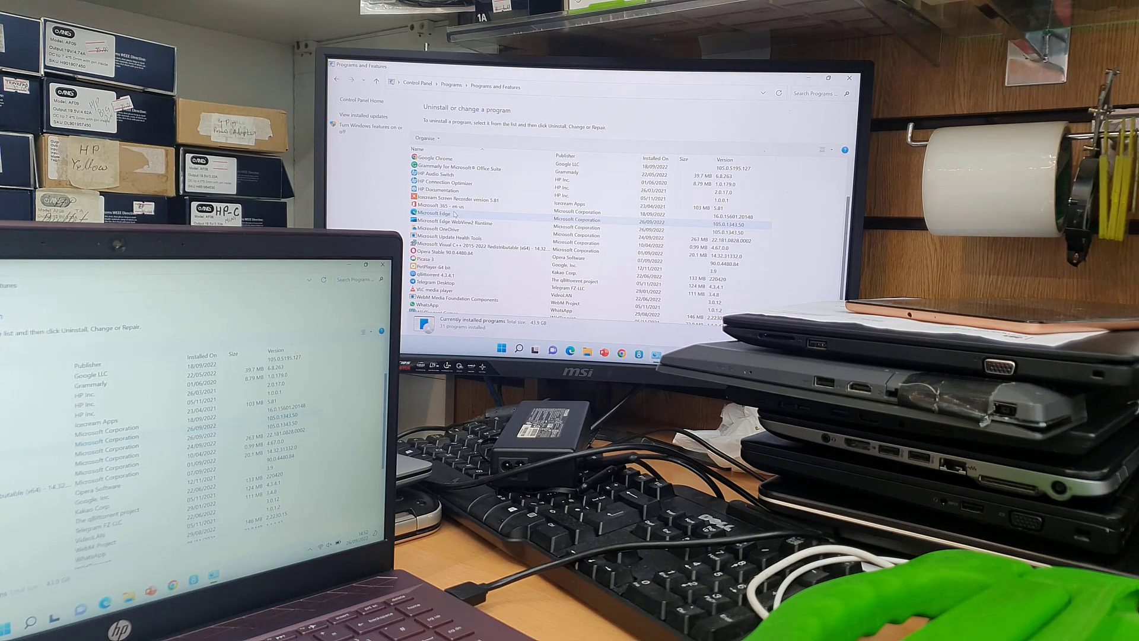
pyautogui.scroll(-3)
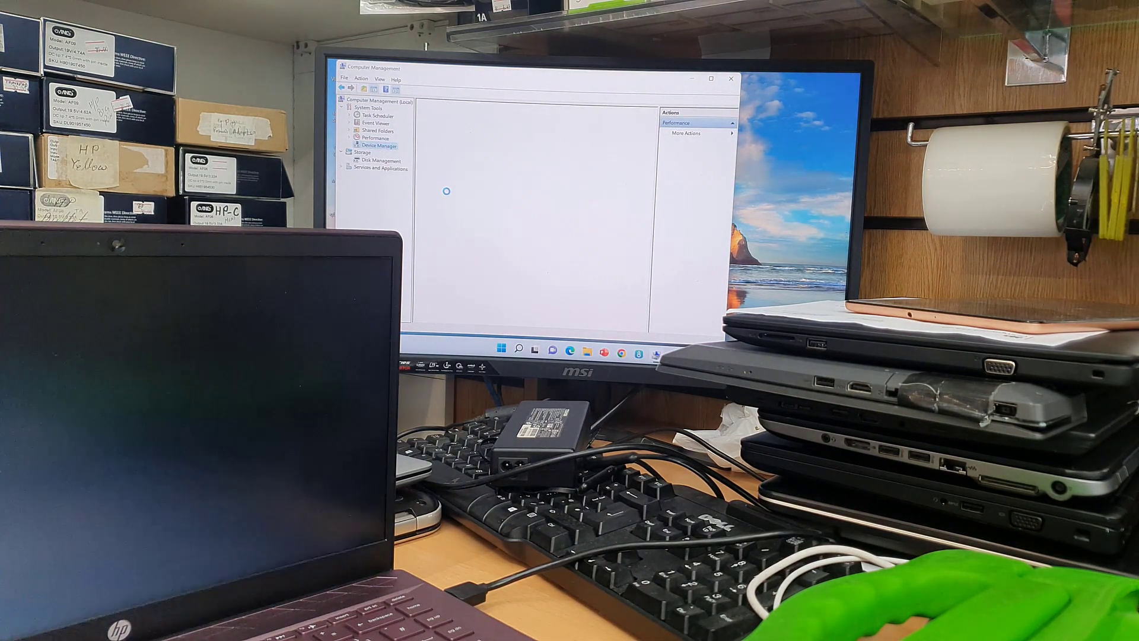
# Step: Uninstall the Intel UHD Graphics adapter under Display adapters in Device Manager
pyautogui.click(380, 145)
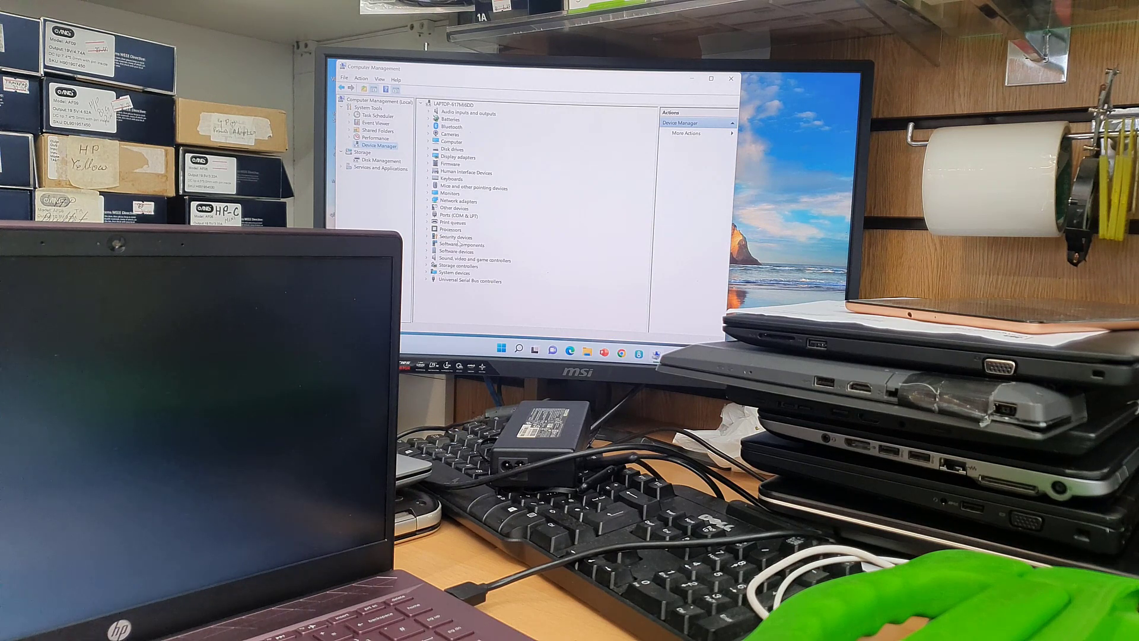
pyautogui.click(427, 157)
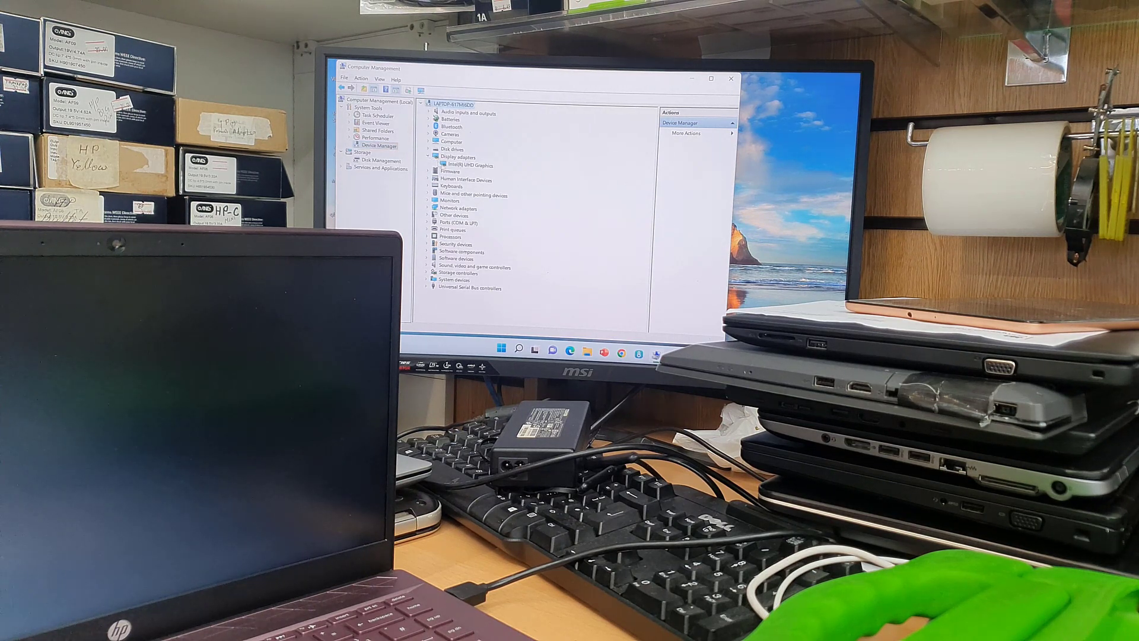
pyautogui.rightClick(468, 164)
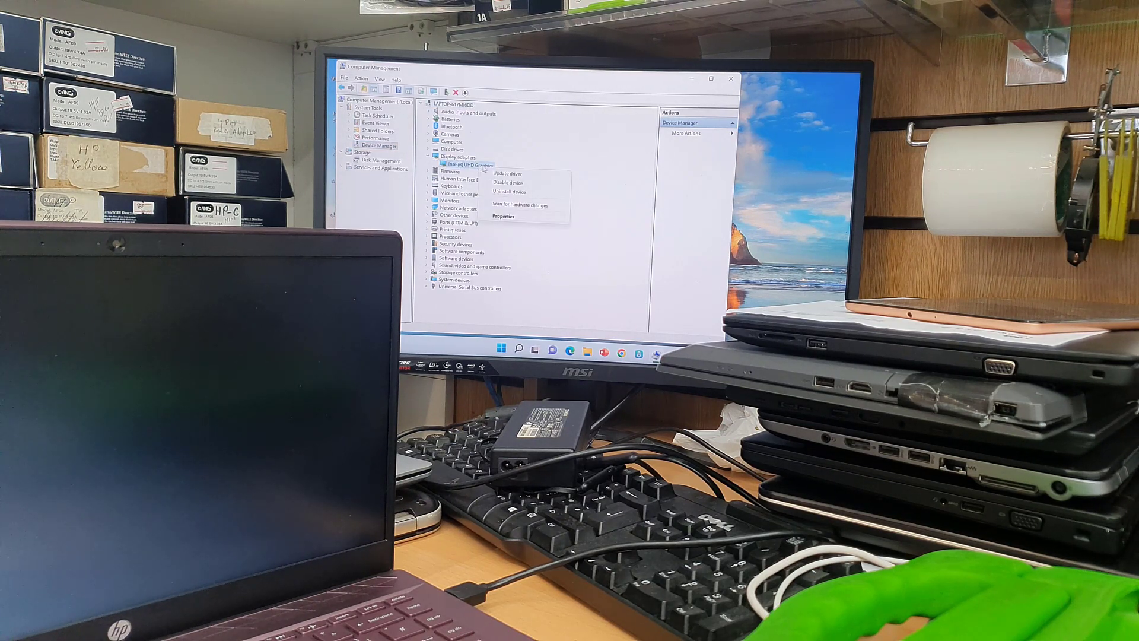
pyautogui.click(509, 191)
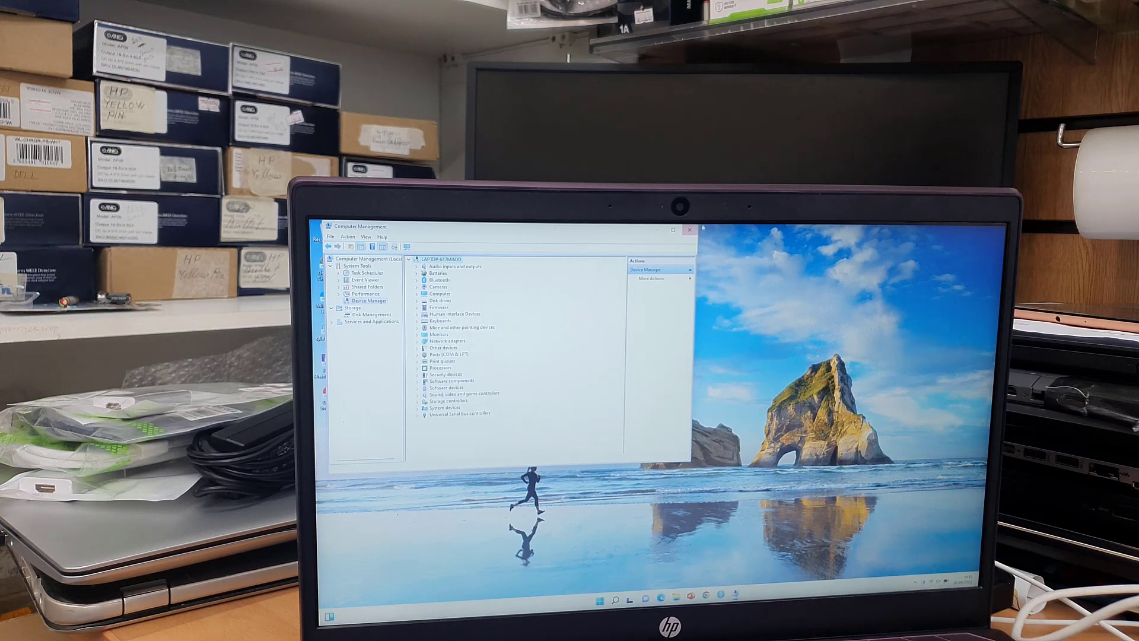
# Step: Close Computer Management and launch Chrome from the Start apps list
pyautogui.click(688, 229)
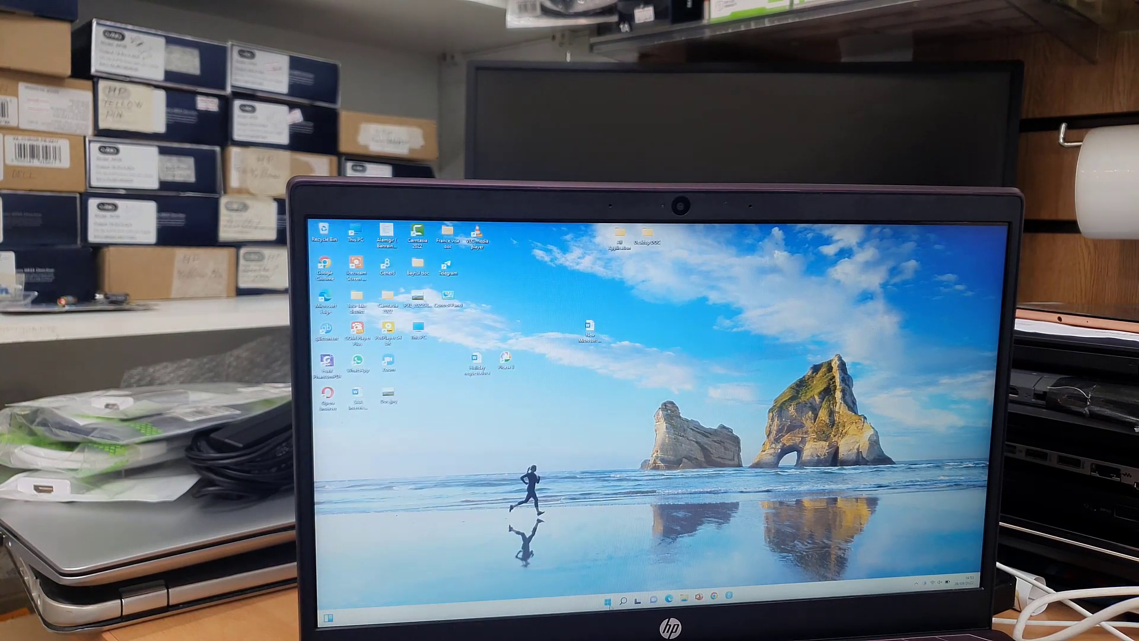
pyautogui.click(607, 600)
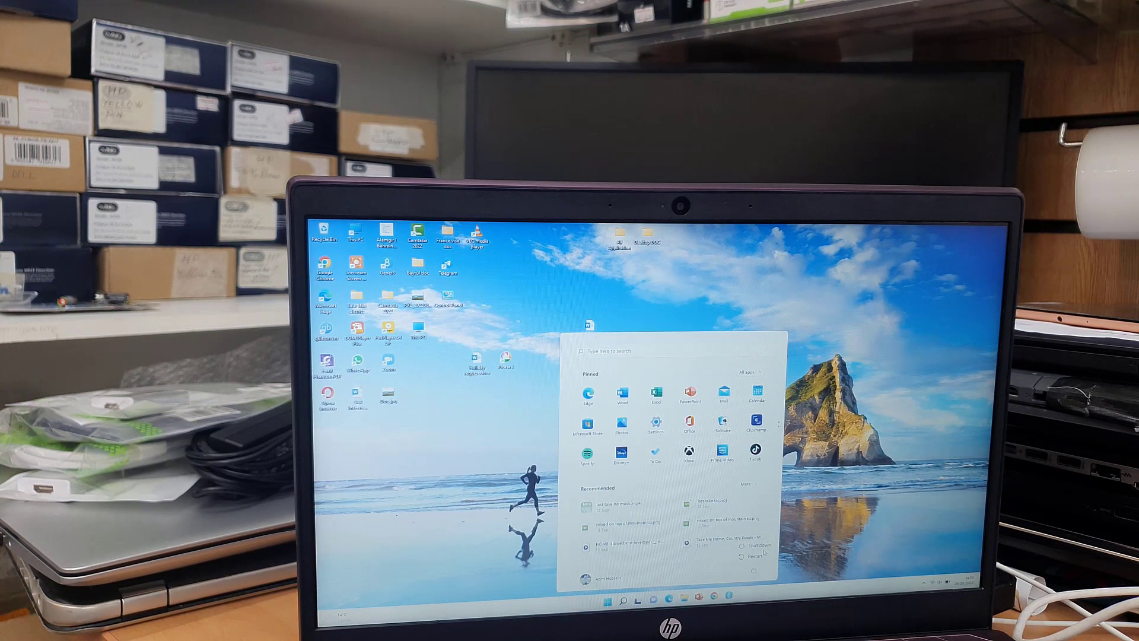
pyautogui.click(757, 544)
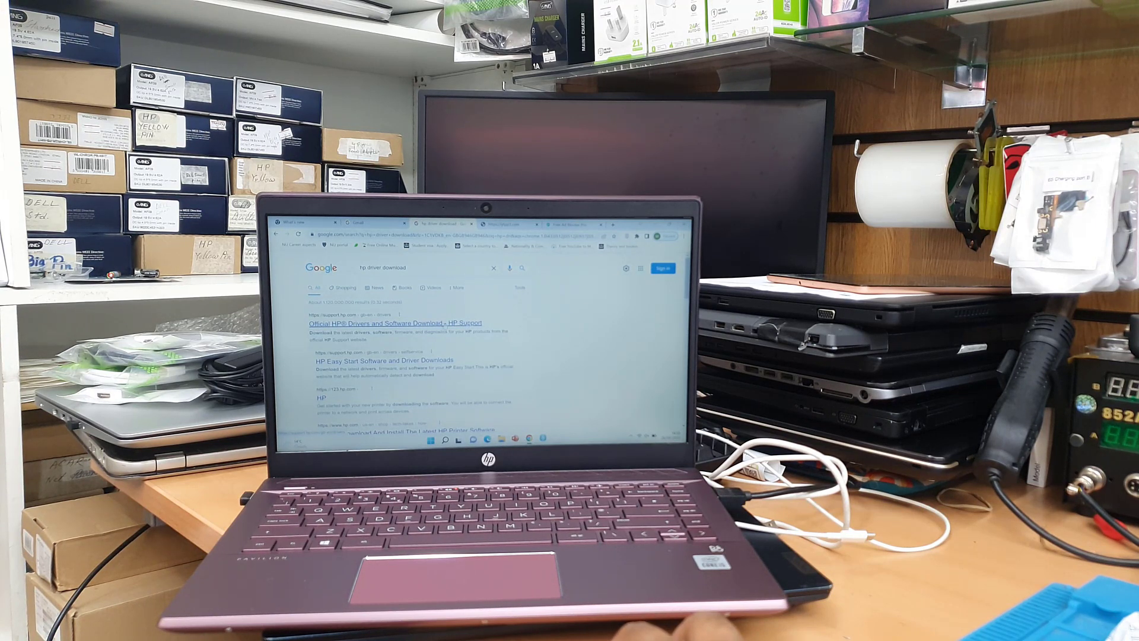
# Step: Go to the Official HP Drivers and Software result and dismiss its privacy notice
pyautogui.click(396, 323)
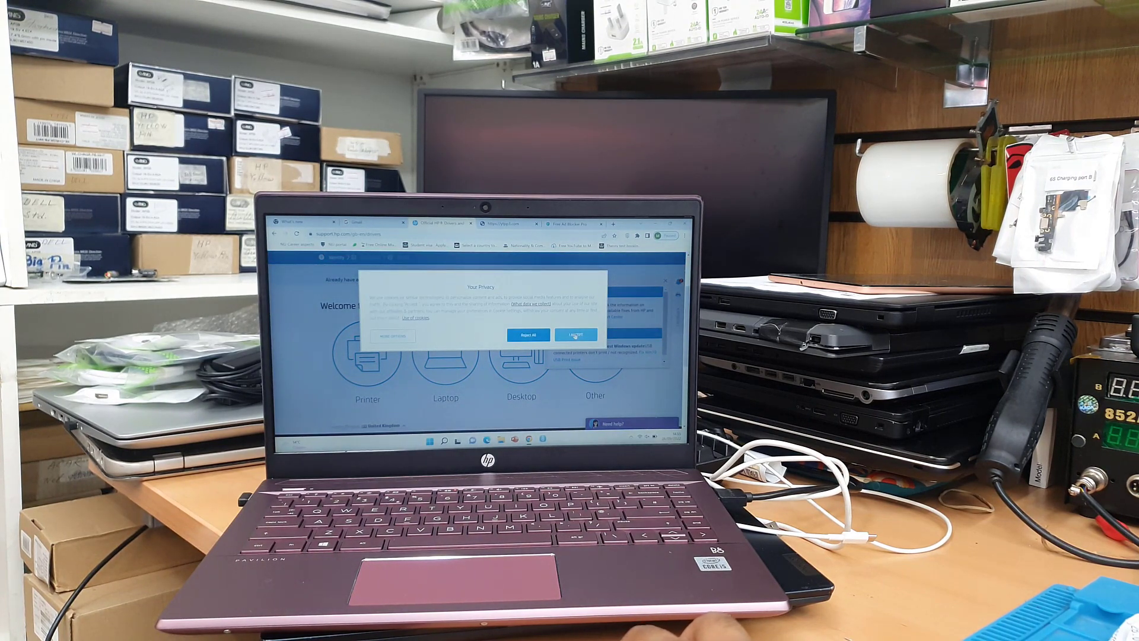
pyautogui.click(577, 335)
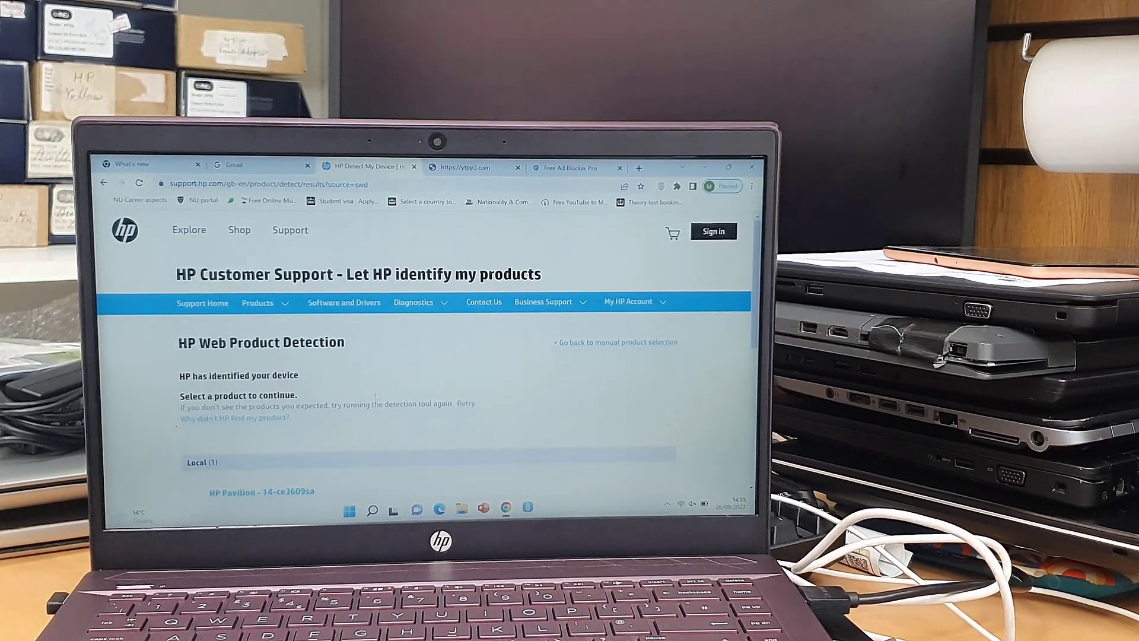
# Step: Select the detected HP Pavilion 14-ce3609sa product card
pyautogui.scroll(-3)
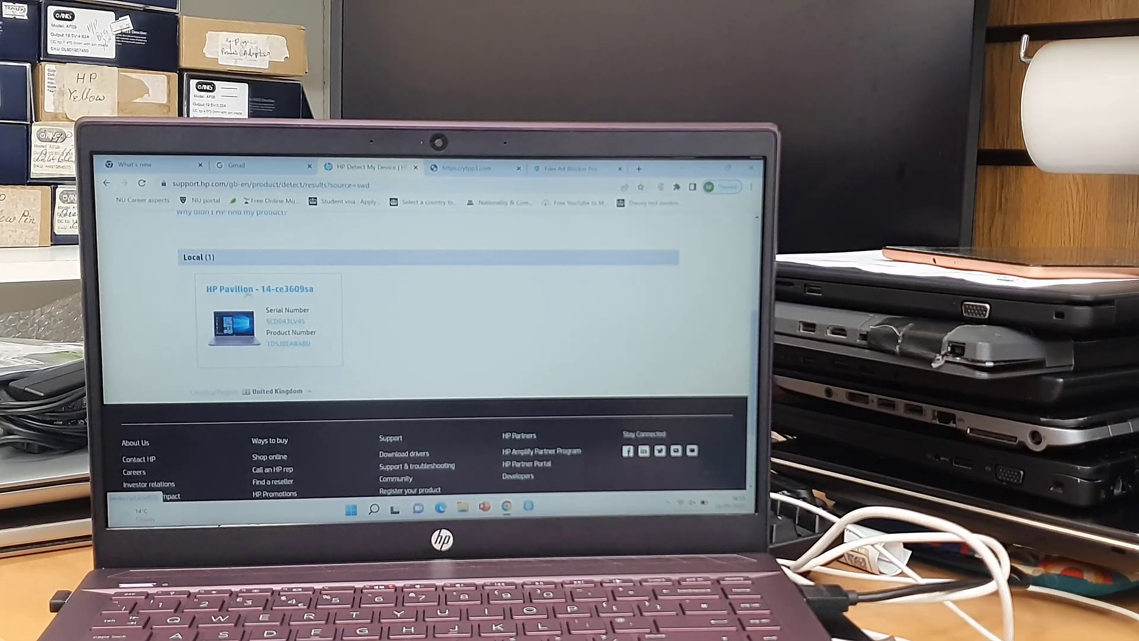
pyautogui.click(242, 288)
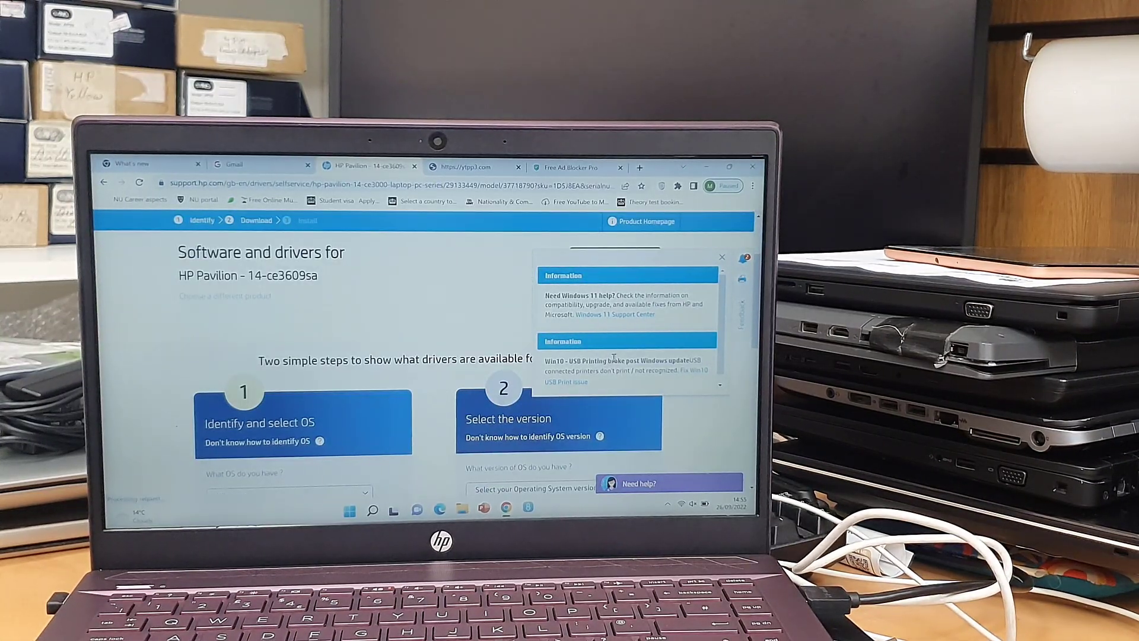
# Step: Dismiss the Windows 11 notice and check the OS version dropdown, which offers only Windows 10
pyautogui.click(721, 257)
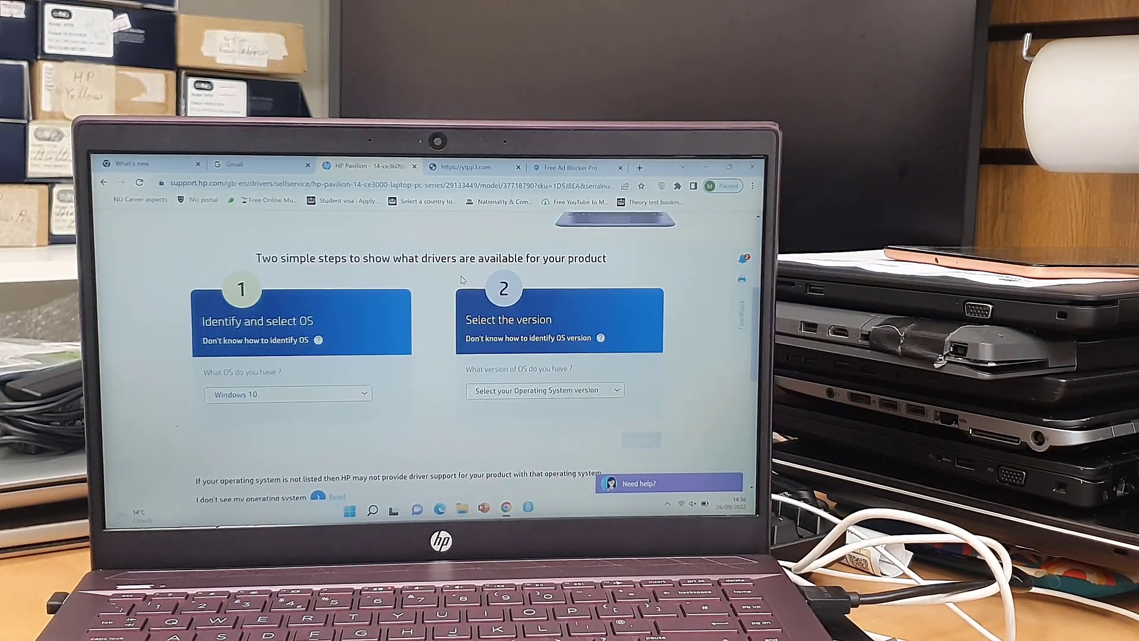
pyautogui.scroll(-3)
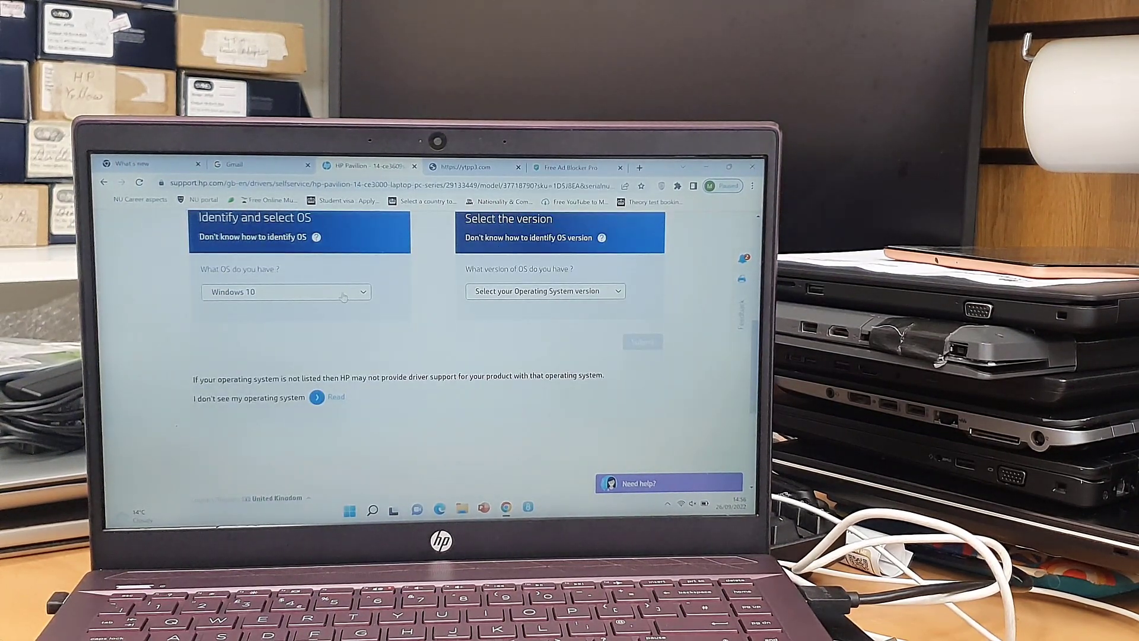
pyautogui.scroll(-3)
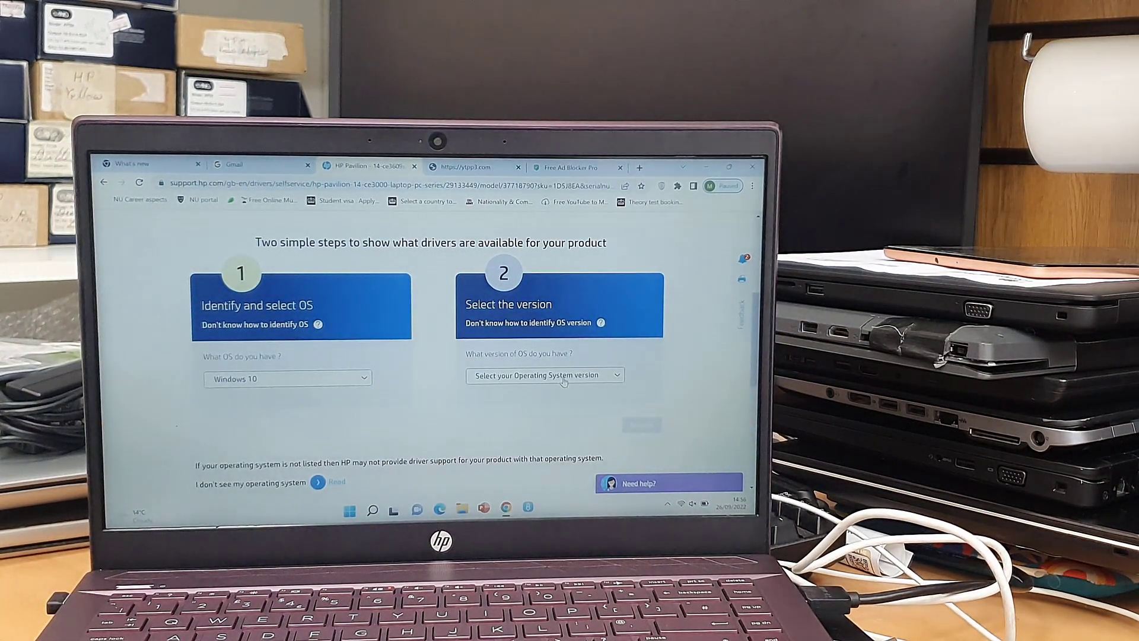
pyautogui.click(545, 375)
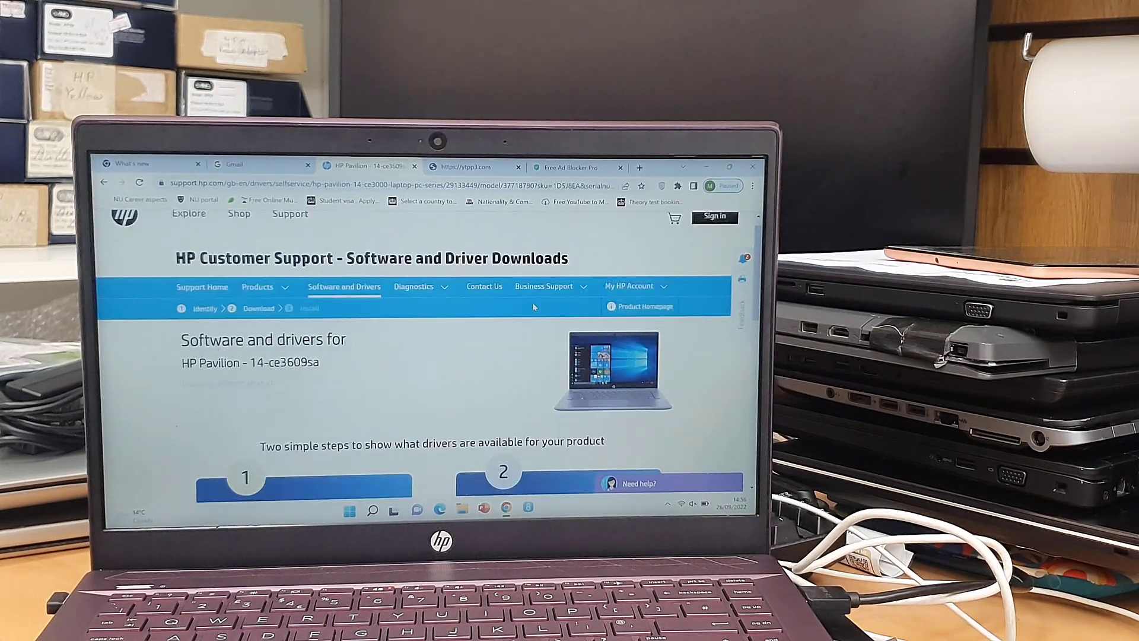
pyautogui.click(546, 275)
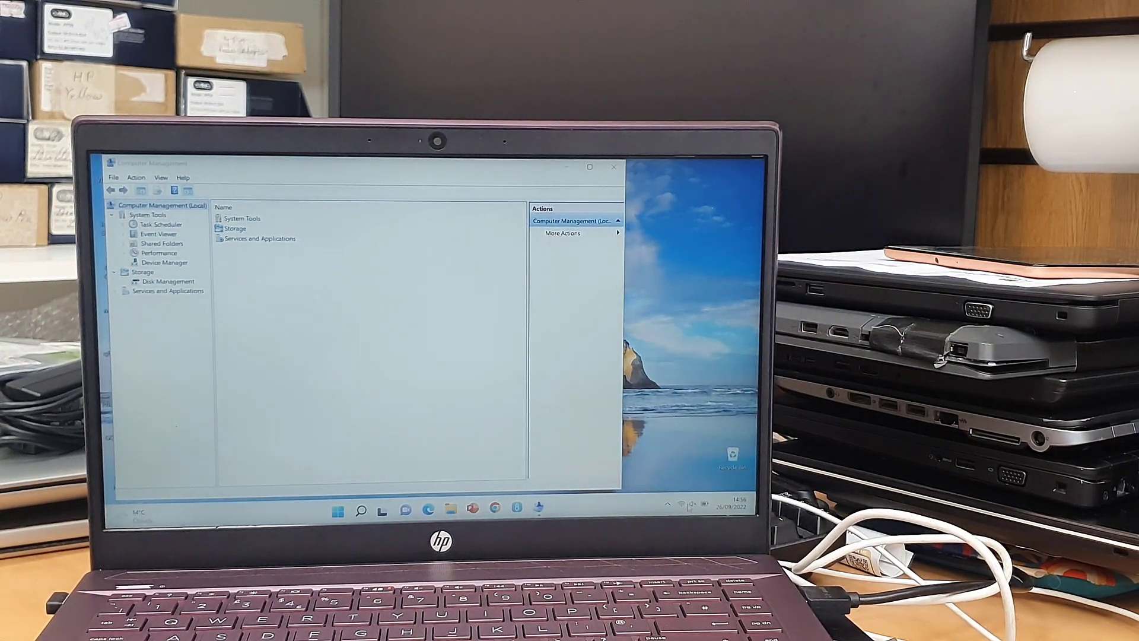
# Step: Bring up Quick Settings for network, battery and volume
pyautogui.click(692, 505)
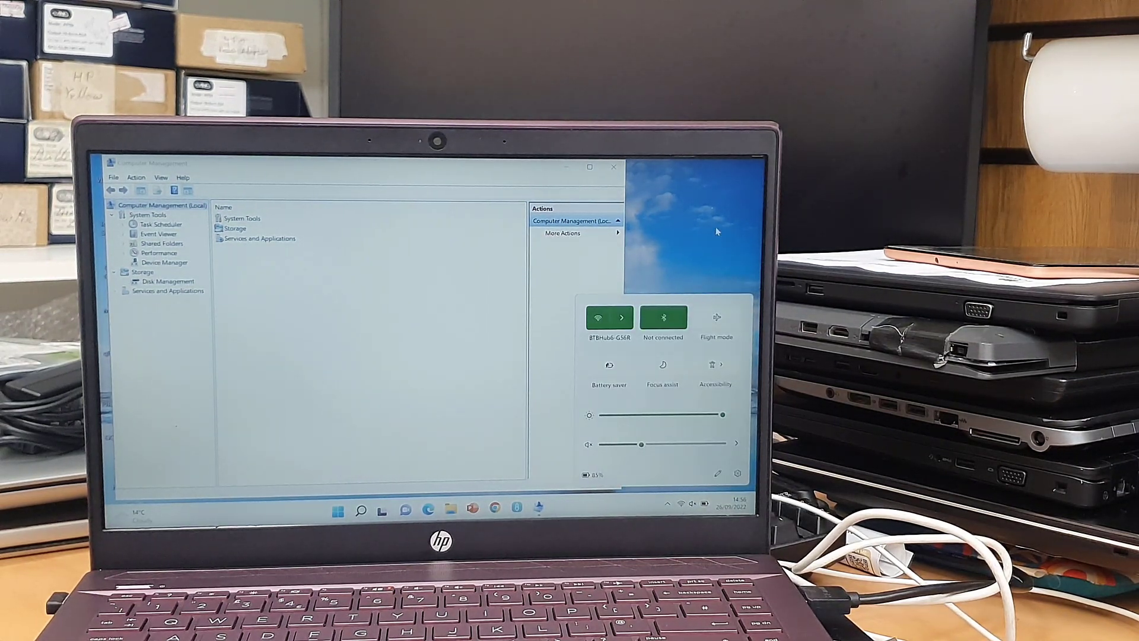